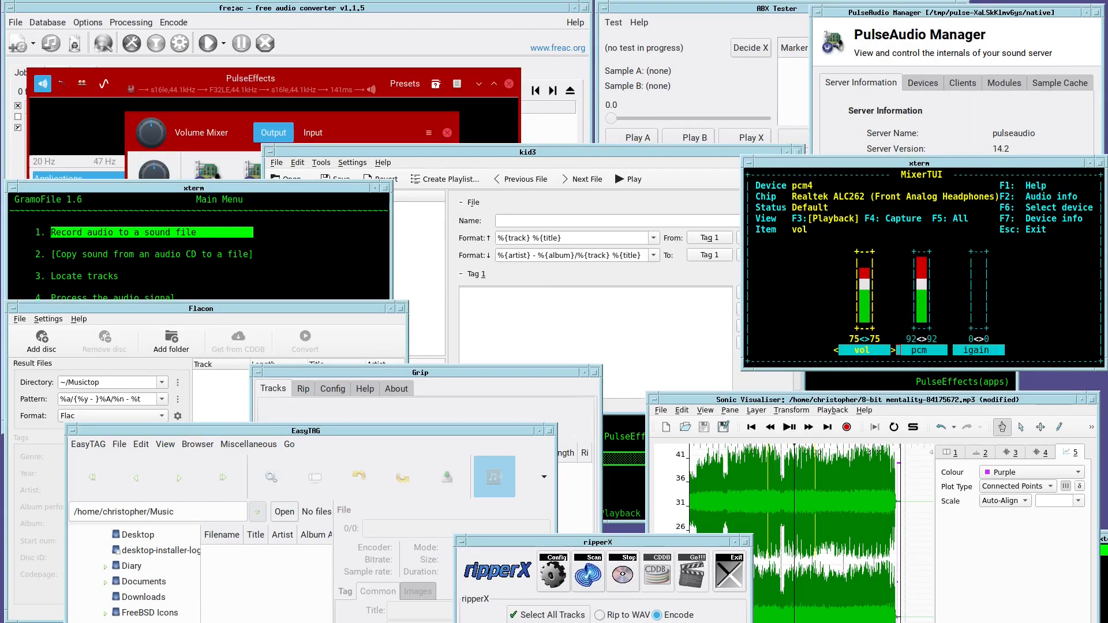
# - Raise the fre:ac window, view its About dialog showing version 1.1.5, and dismiss it
pyautogui.click(312, 133)
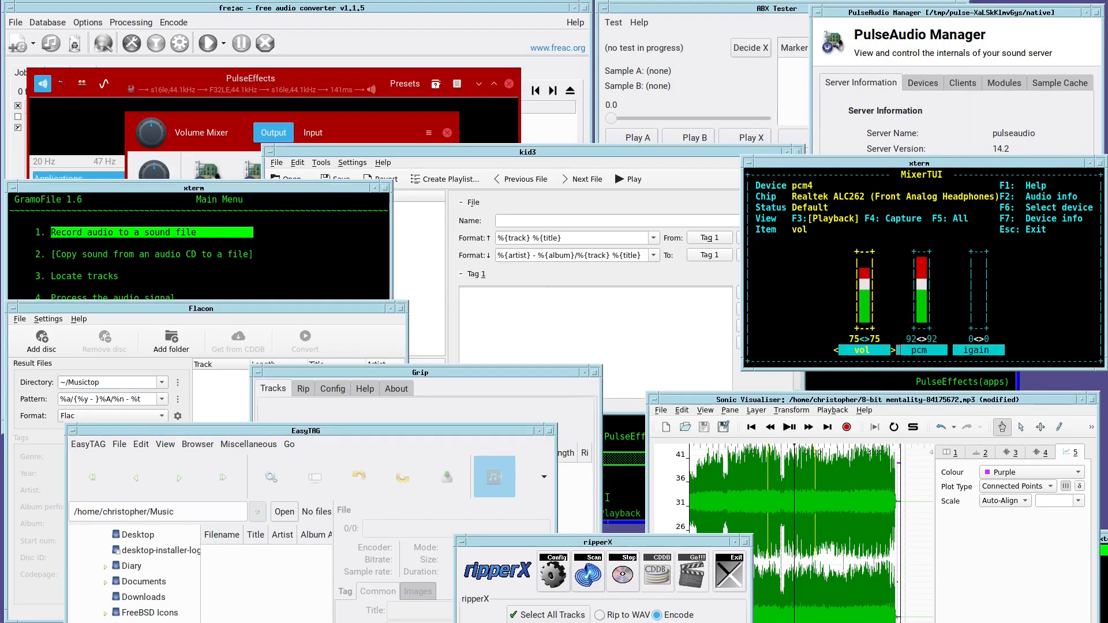
pyautogui.click(918, 164)
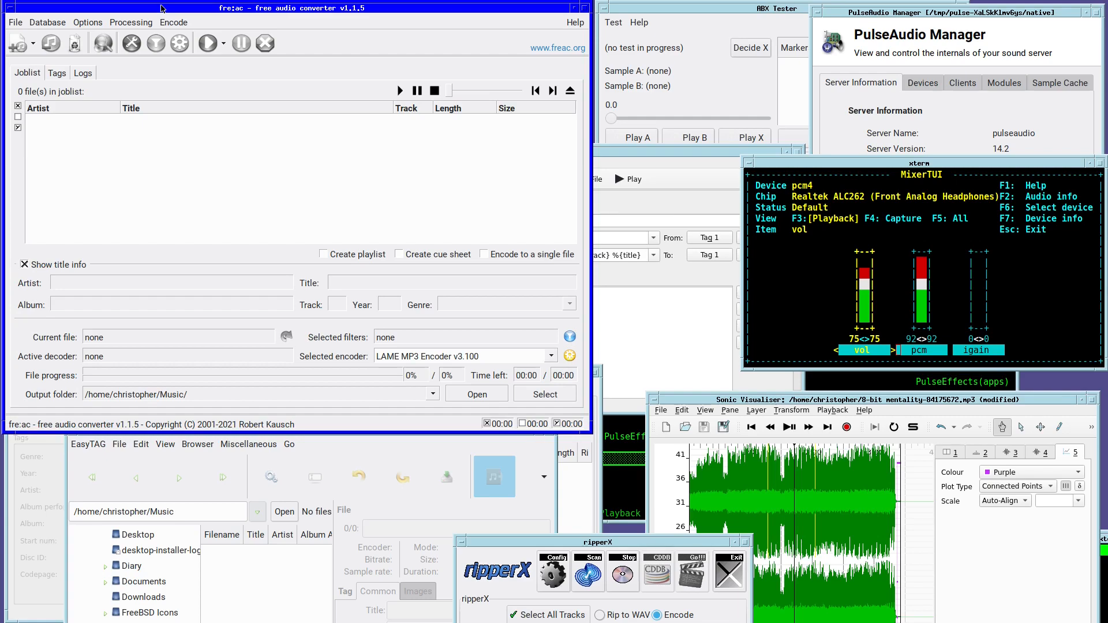
pyautogui.moveTo(582, 33)
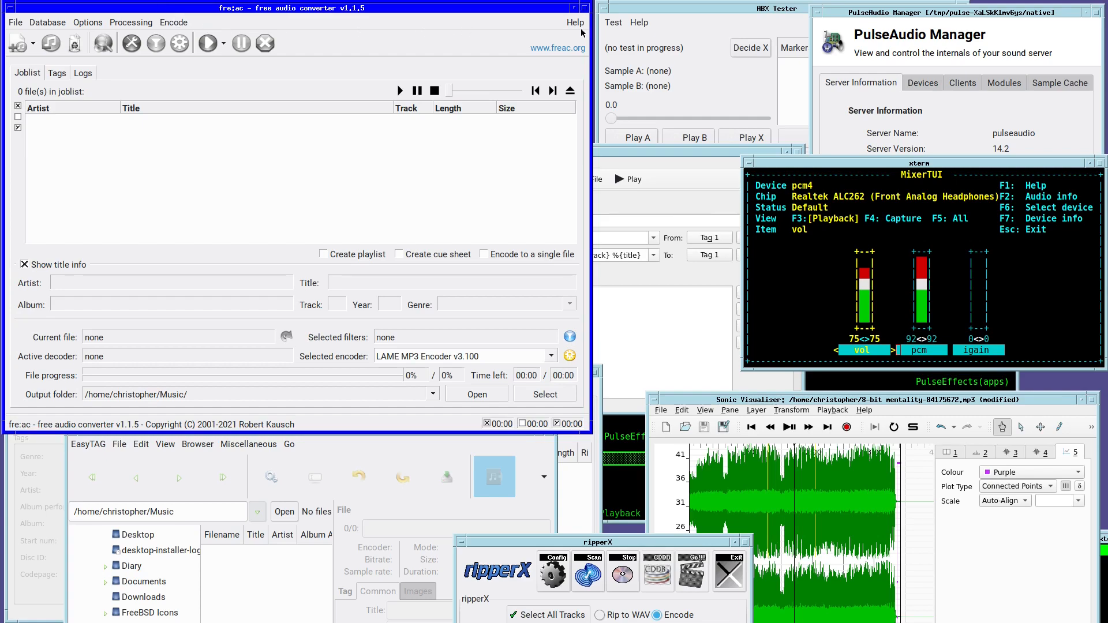
pyautogui.click(575, 22)
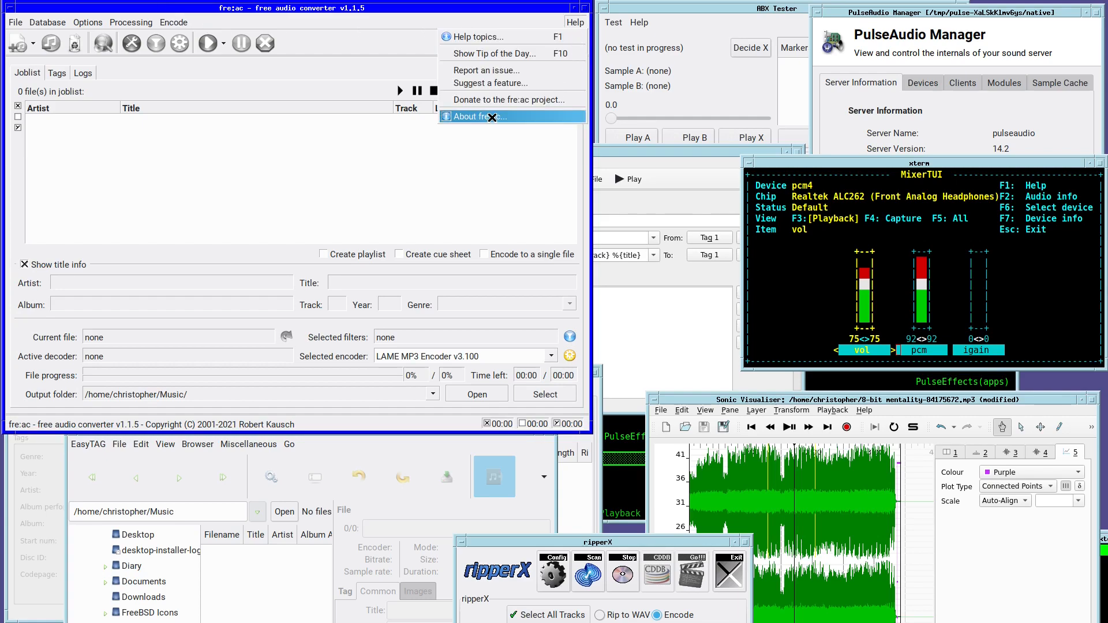
pyautogui.click(484, 116)
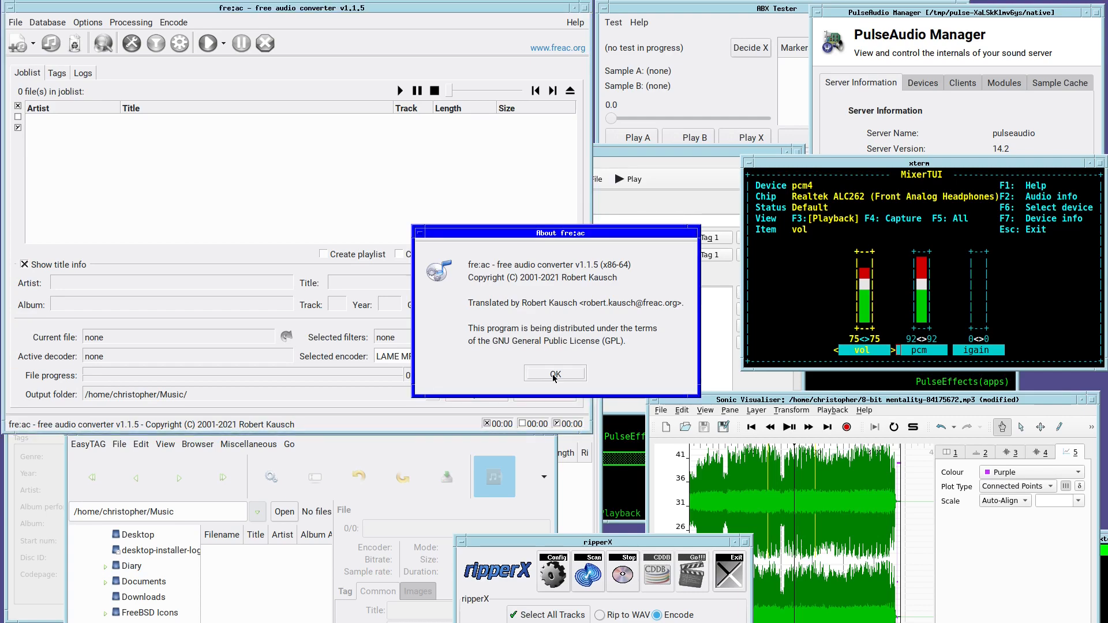
pyautogui.click(554, 373)
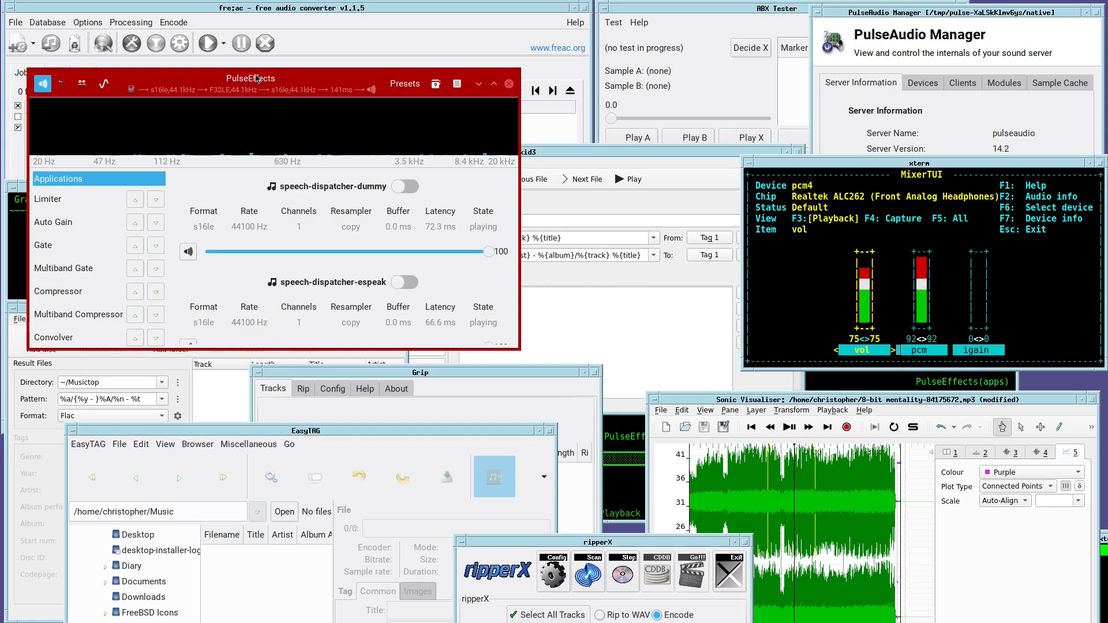
pyautogui.moveTo(146, 80)
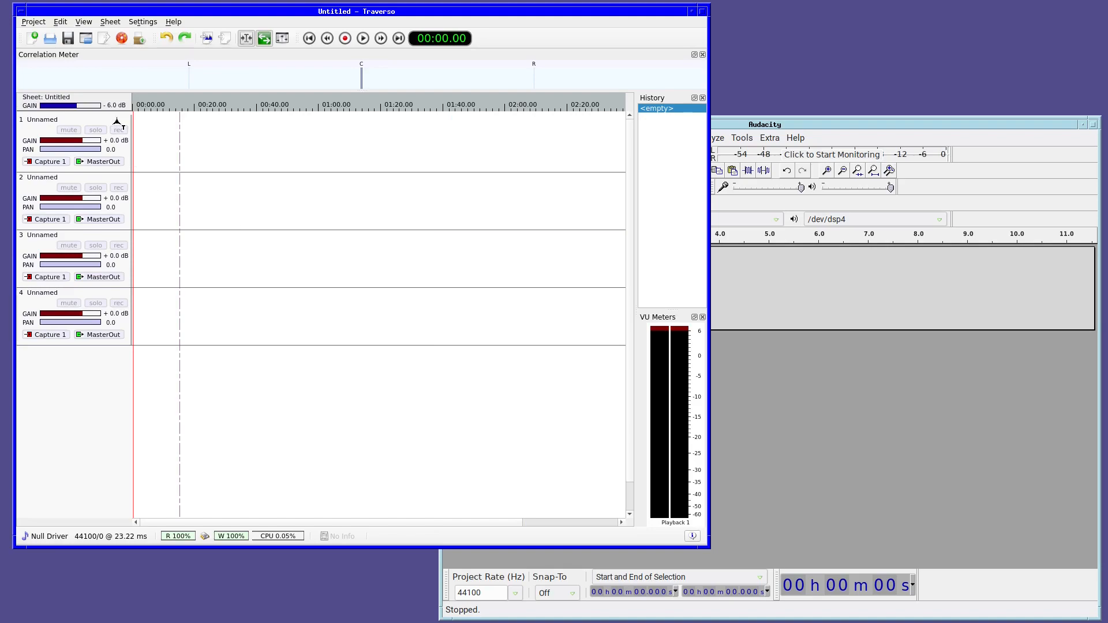
pyautogui.click(110, 21)
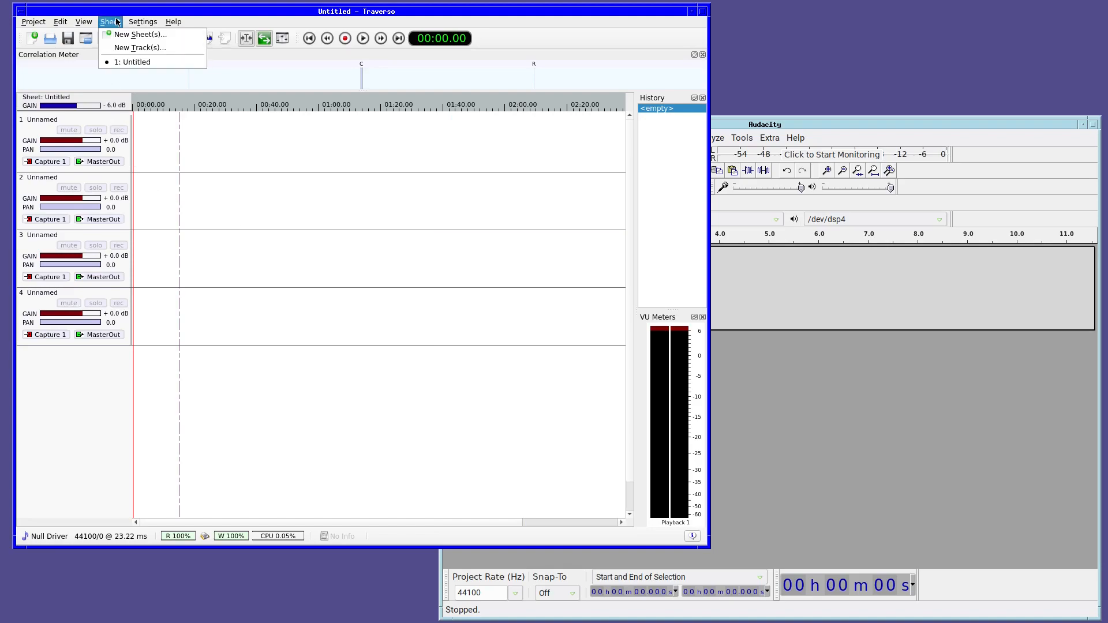
pyautogui.click(142, 21)
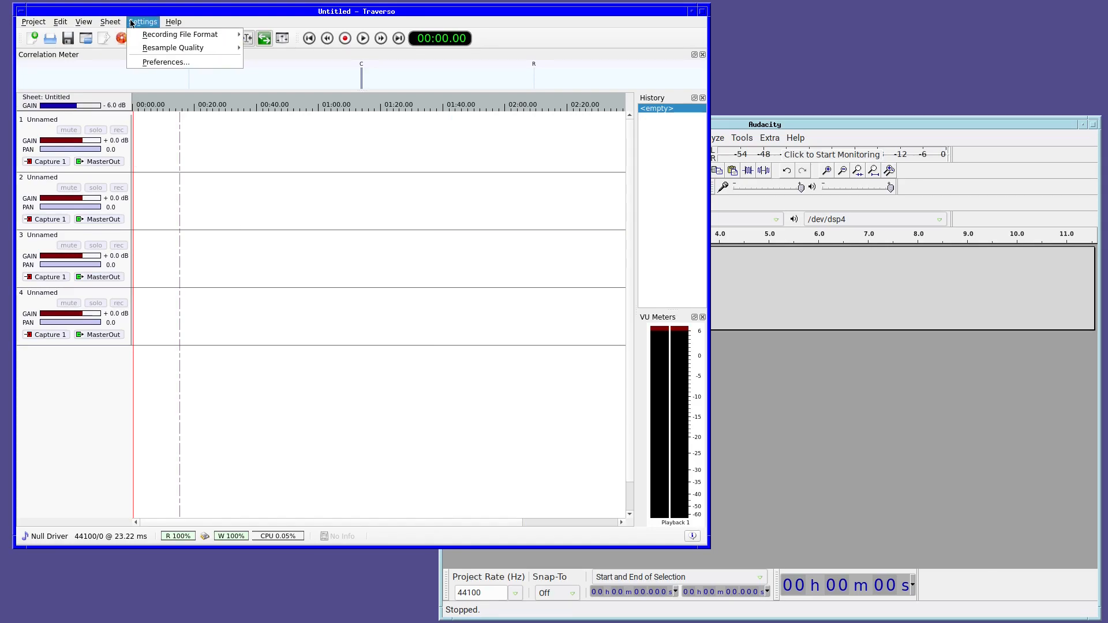
pyautogui.click(60, 21)
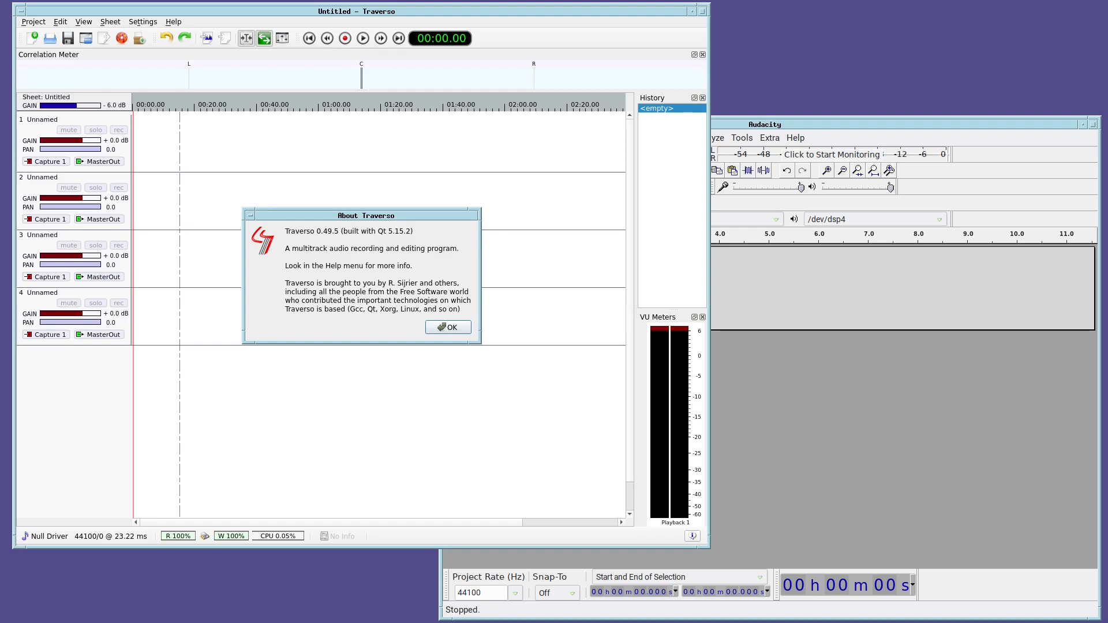
pyautogui.click(446, 327)
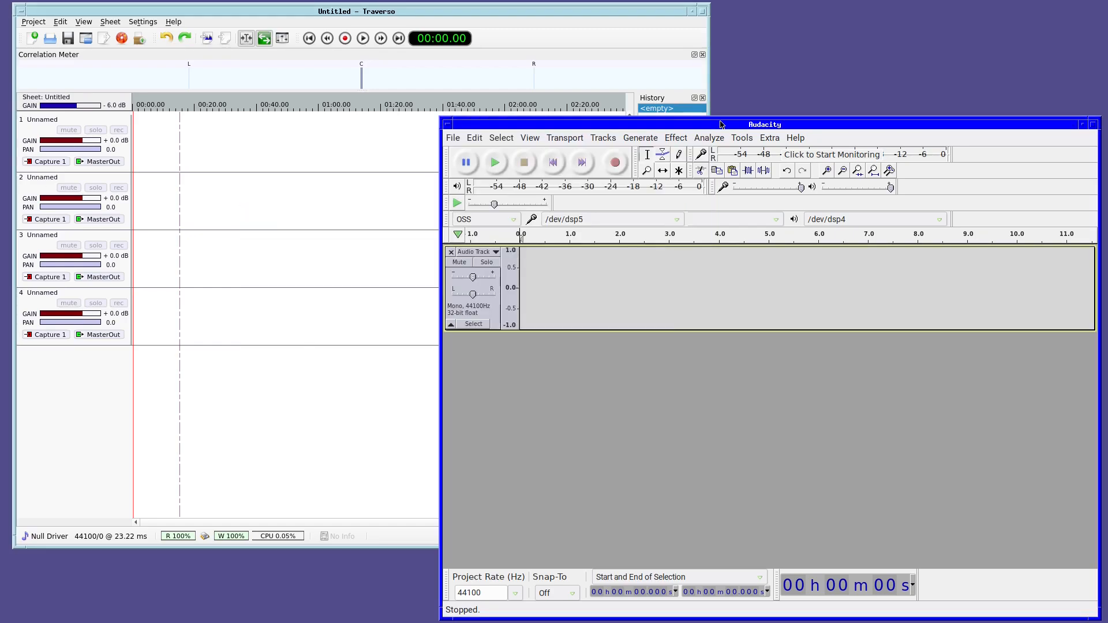
# - Show Audacity's About dialog with version 3.0.2 information and credits
pyautogui.click(794, 138)
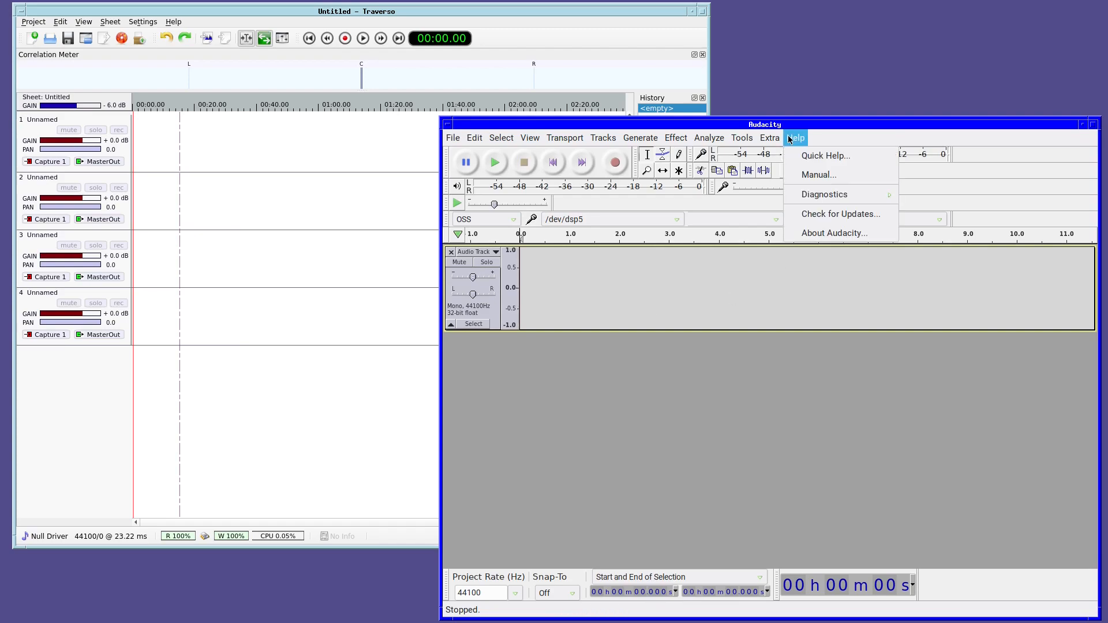
pyautogui.click(834, 233)
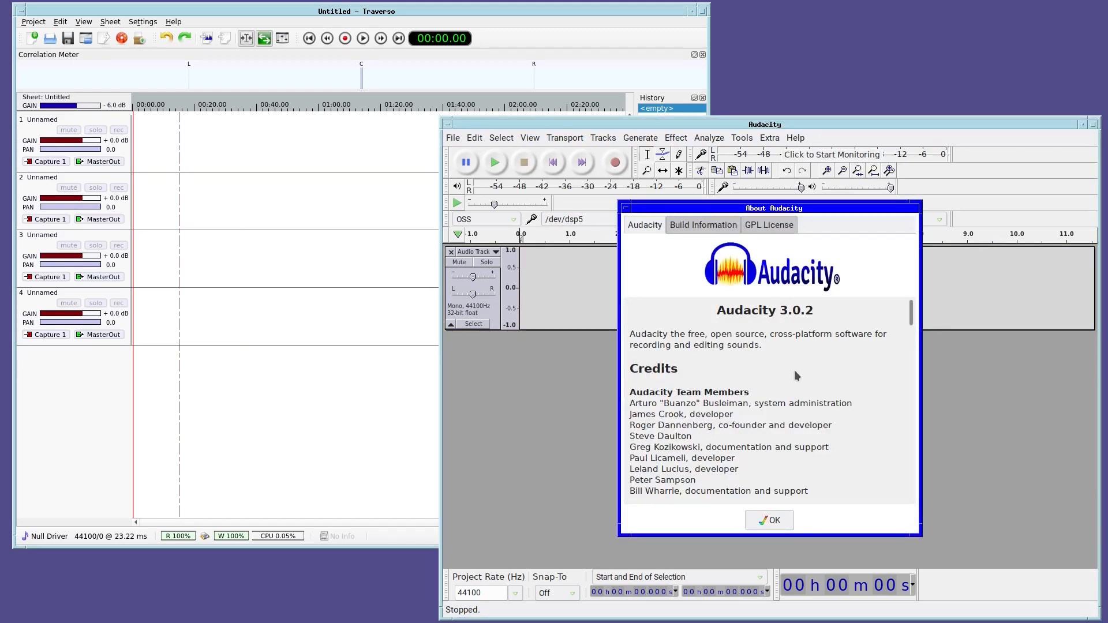
pyautogui.click(769, 520)
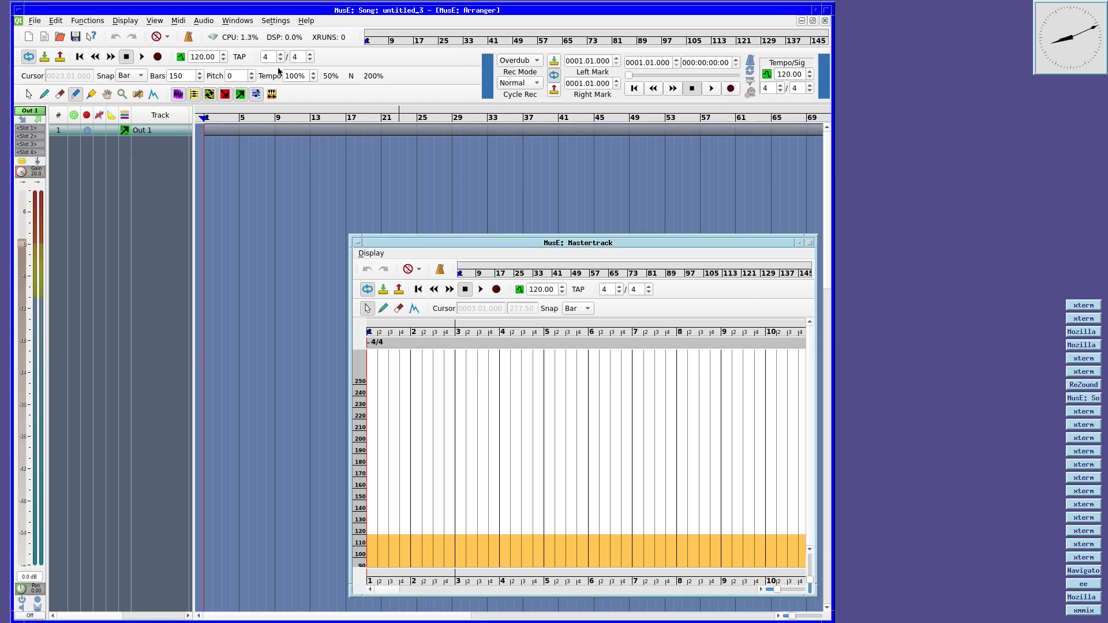
pyautogui.moveTo(115, 365)
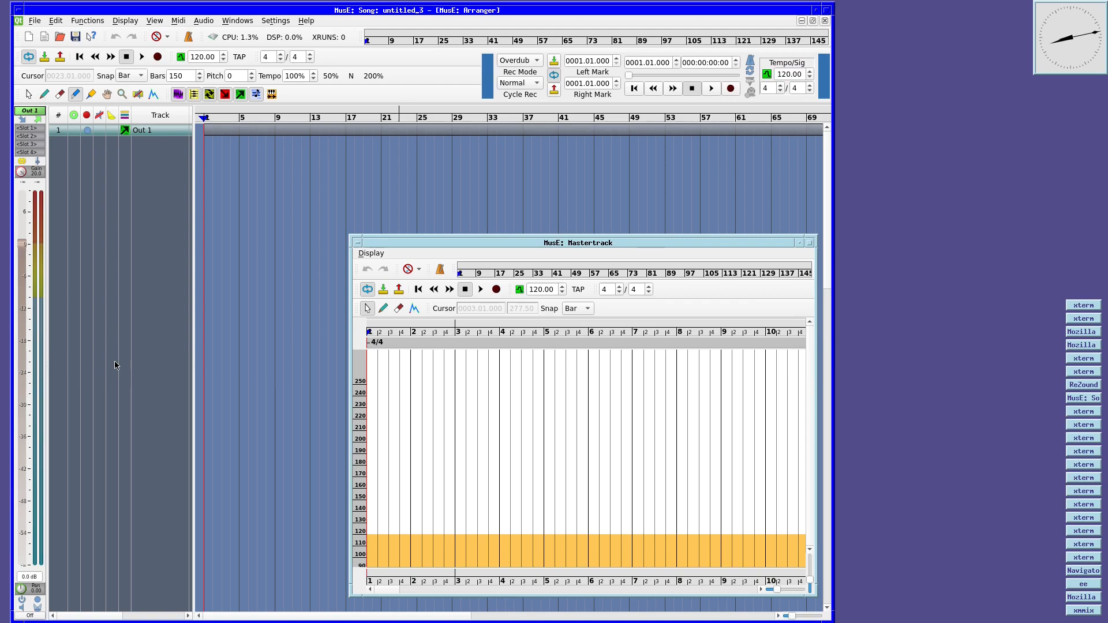
# - Open MusE's About box showing version 3.1.1 and drag it to the upper left
pyautogui.click(306, 20)
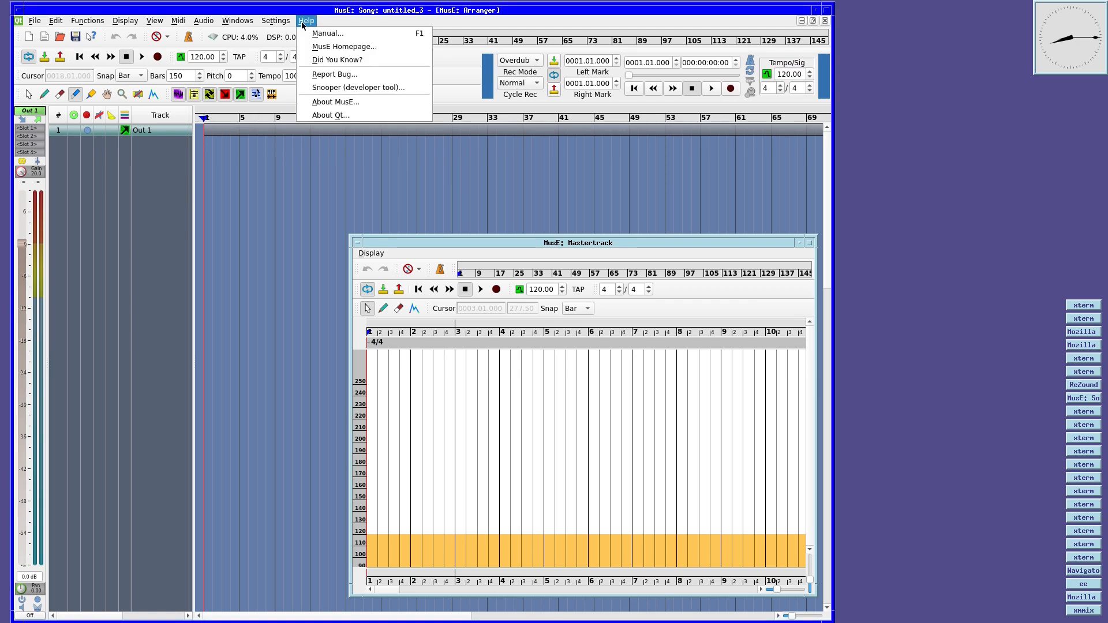
pyautogui.click(336, 101)
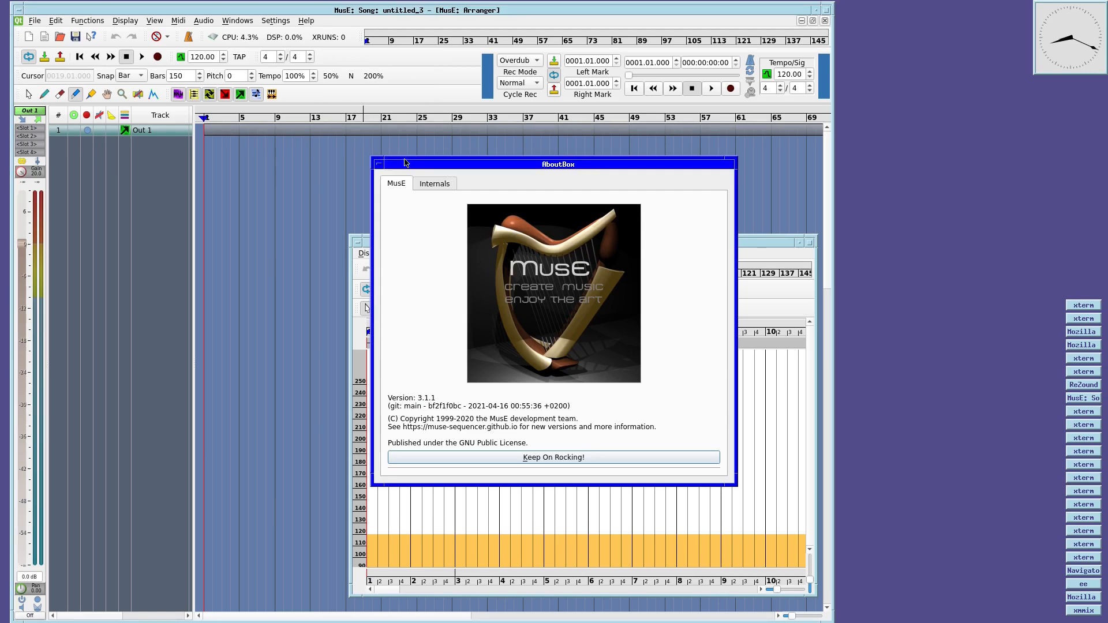
pyautogui.moveTo(557, 164); pyautogui.dragTo(299, 125)
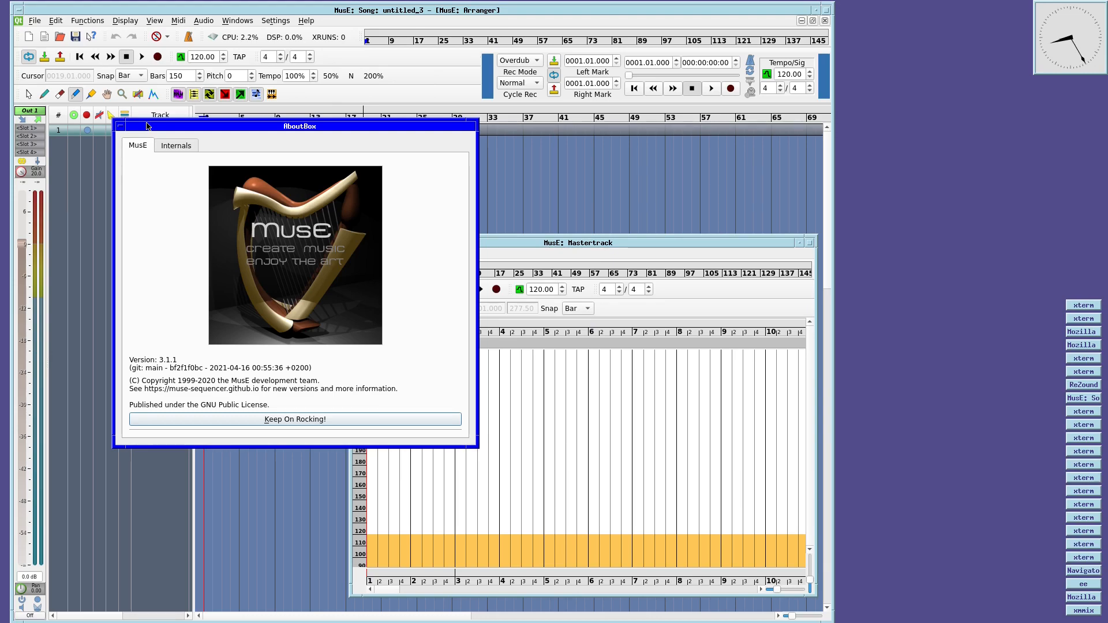
pyautogui.moveTo(310, 325)
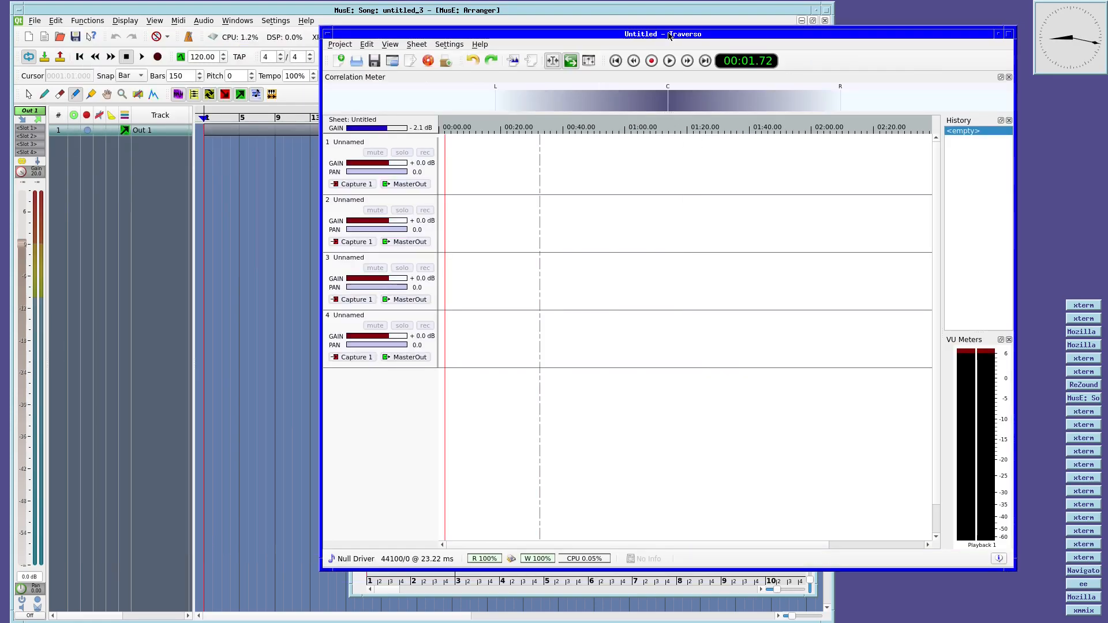
pyautogui.moveTo(632, 60)
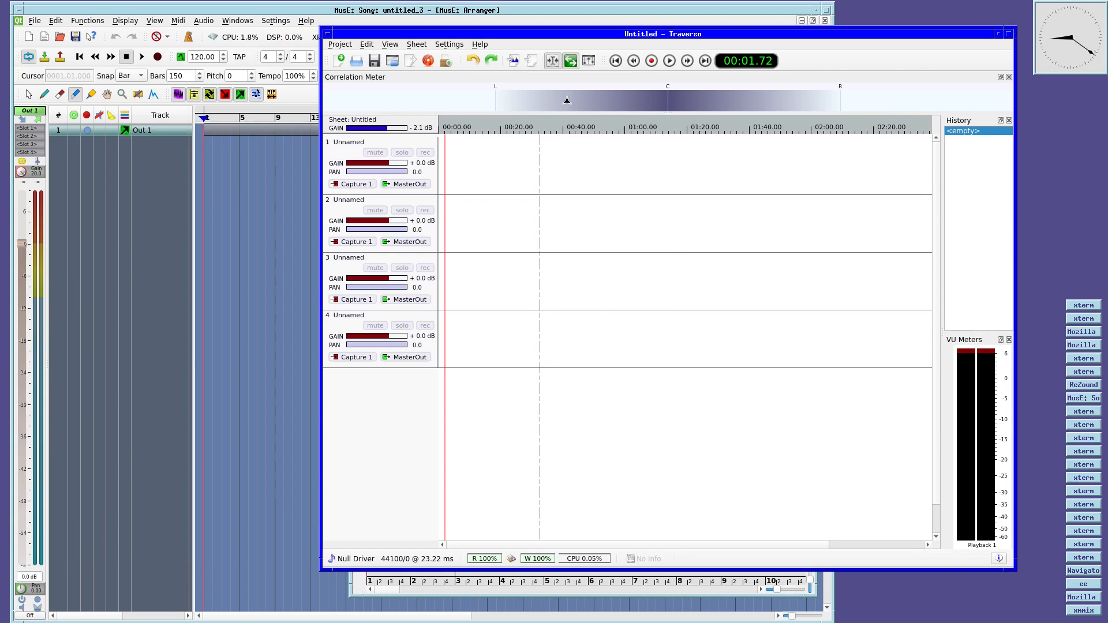
pyautogui.moveTo(650, 60)
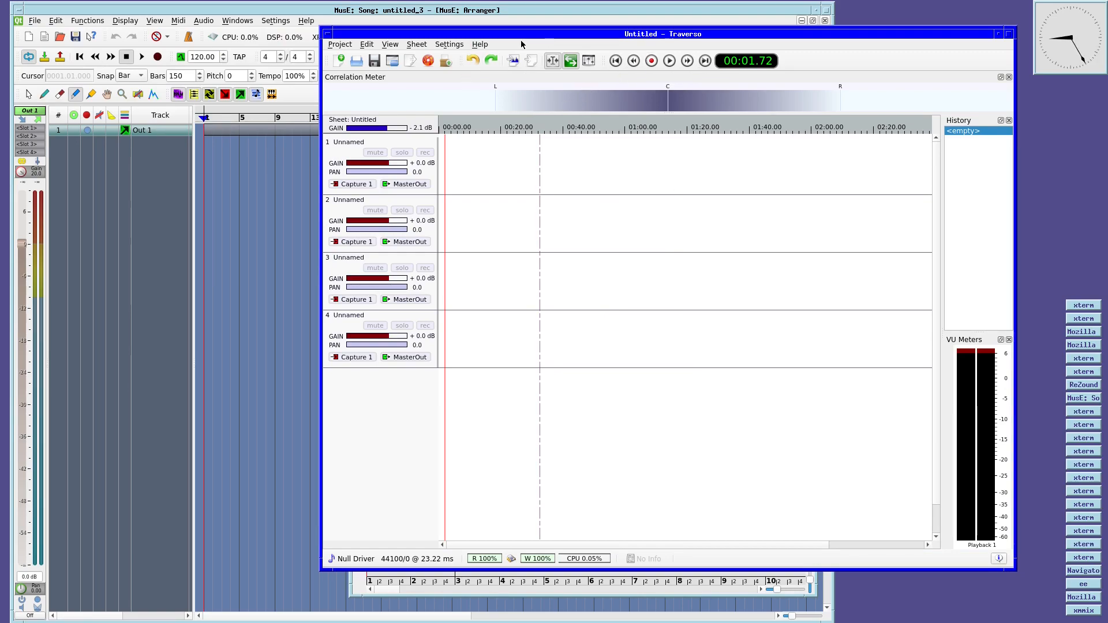
# - Raise Traverso's untitled multitrack session above the MusE arranger
pyautogui.click(478, 43)
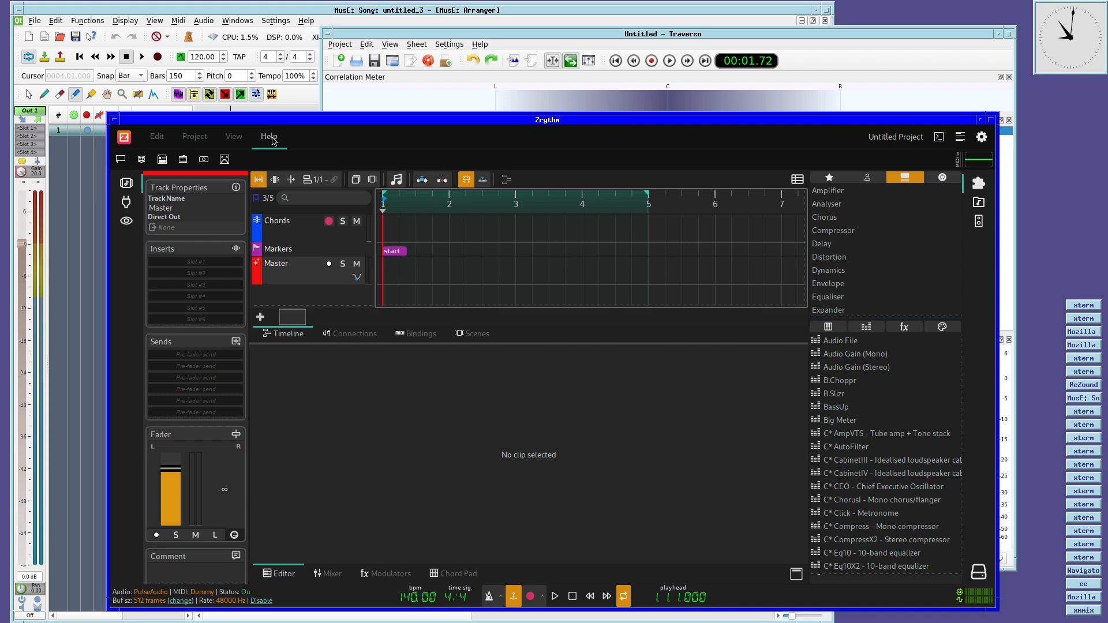
pyautogui.click(195, 136)
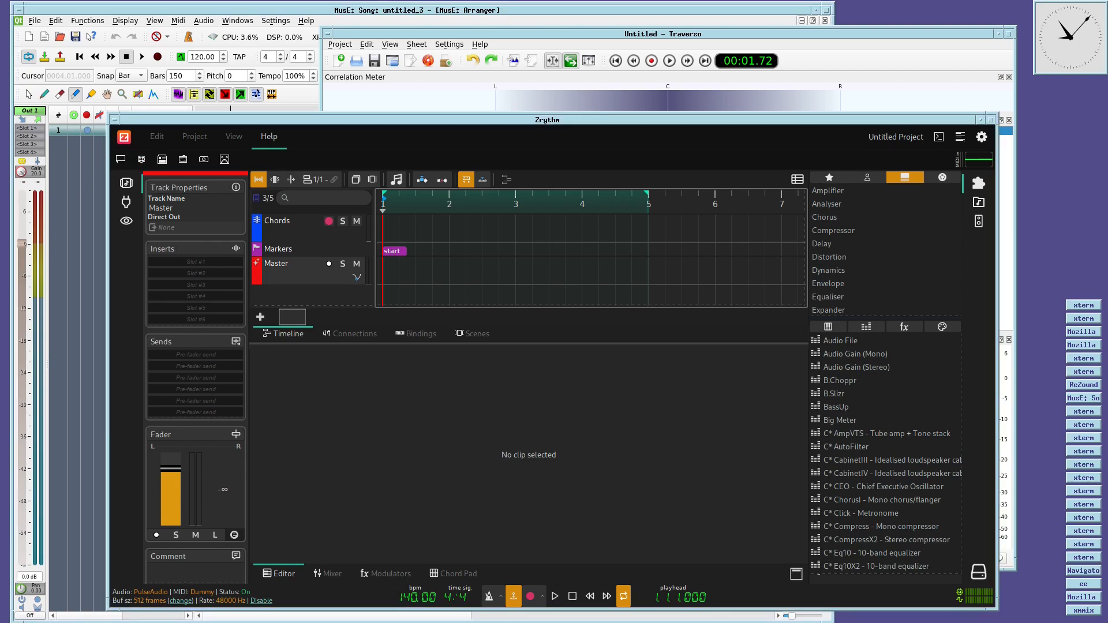
pyautogui.click(121, 159)
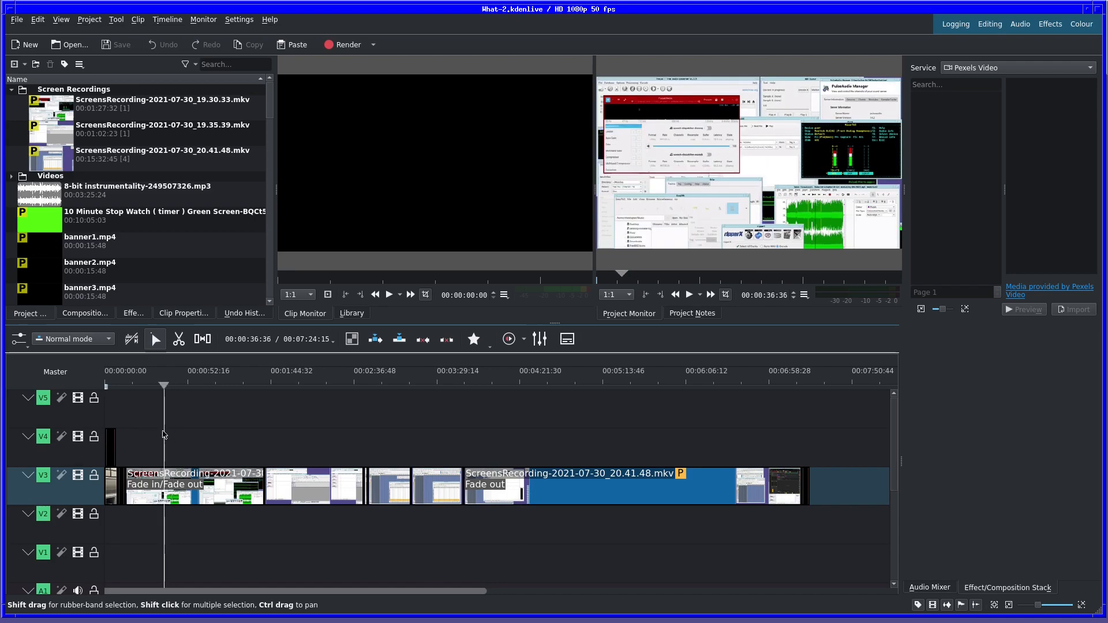
# - Seek the Kdenlive timeline to about 0:57, 3:42 and 5:09, then switch to Shotcut
pyautogui.click(196, 384)
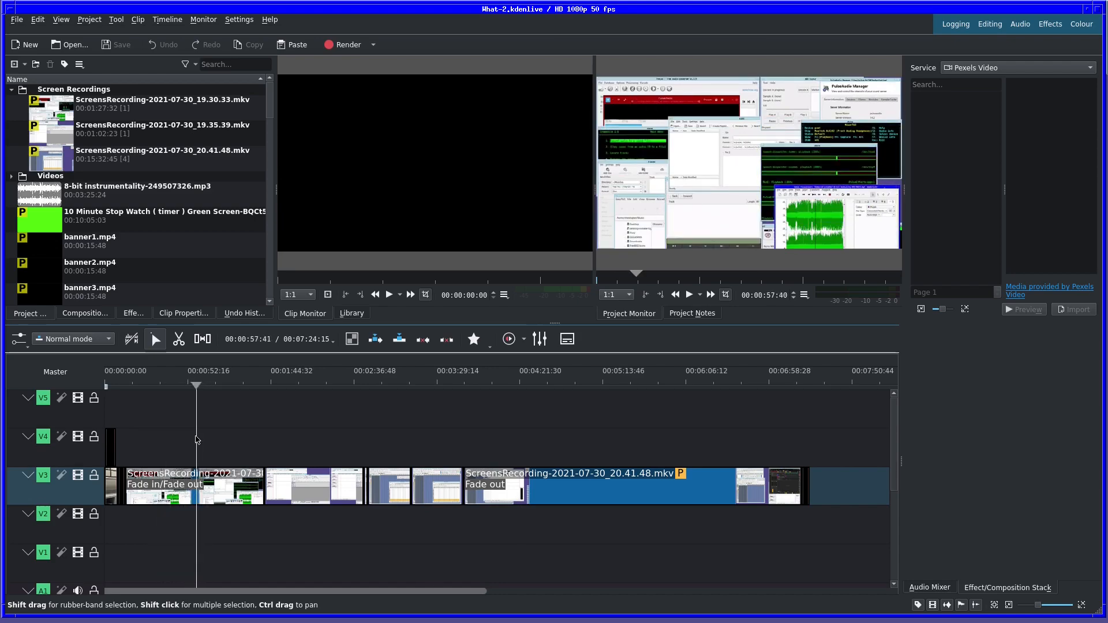
pyautogui.click(309, 384)
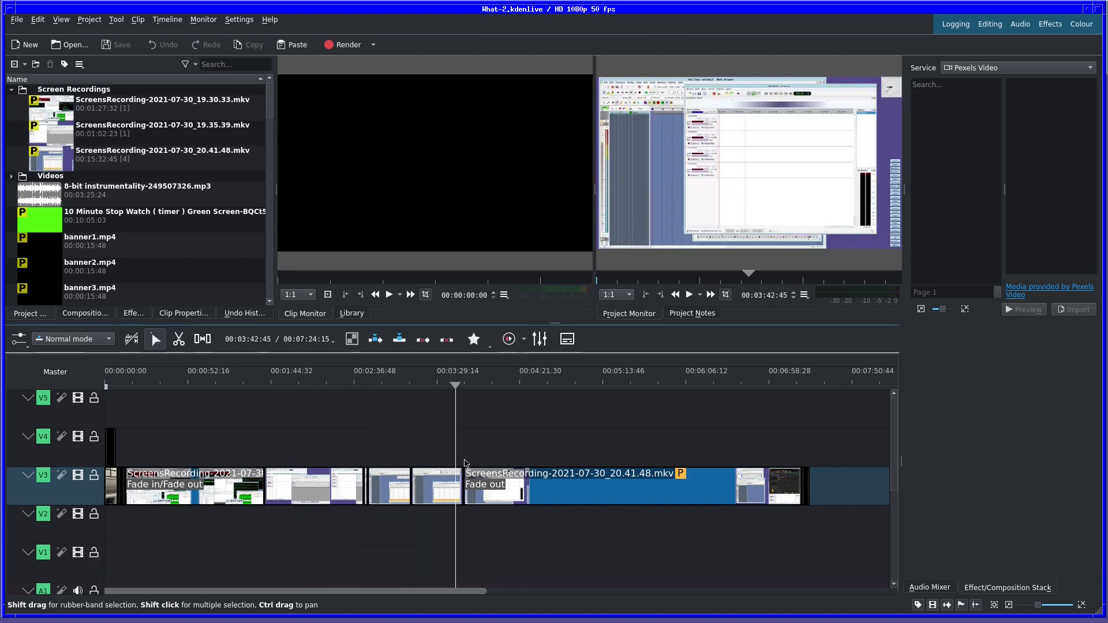
pyautogui.click(668, 459)
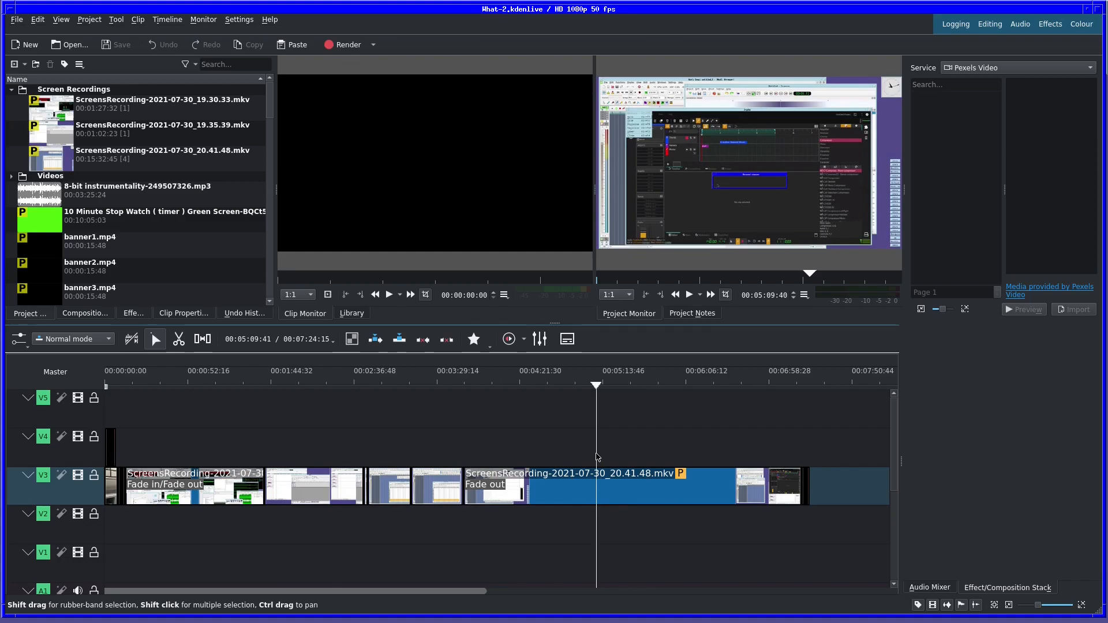
pyautogui.click(496, 384)
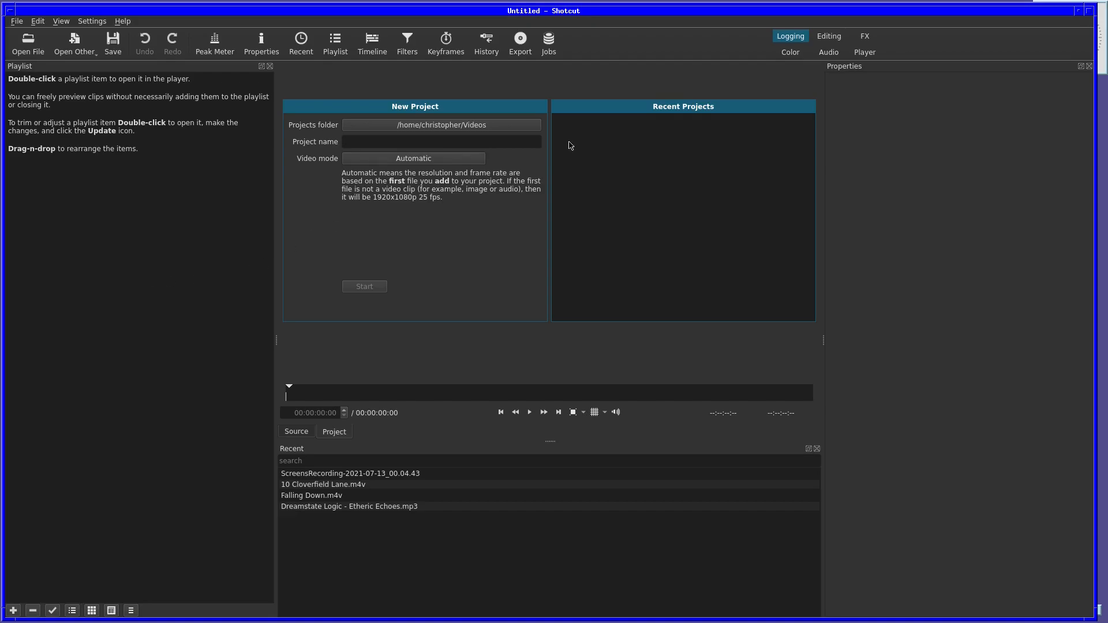
pyautogui.click(16, 20)
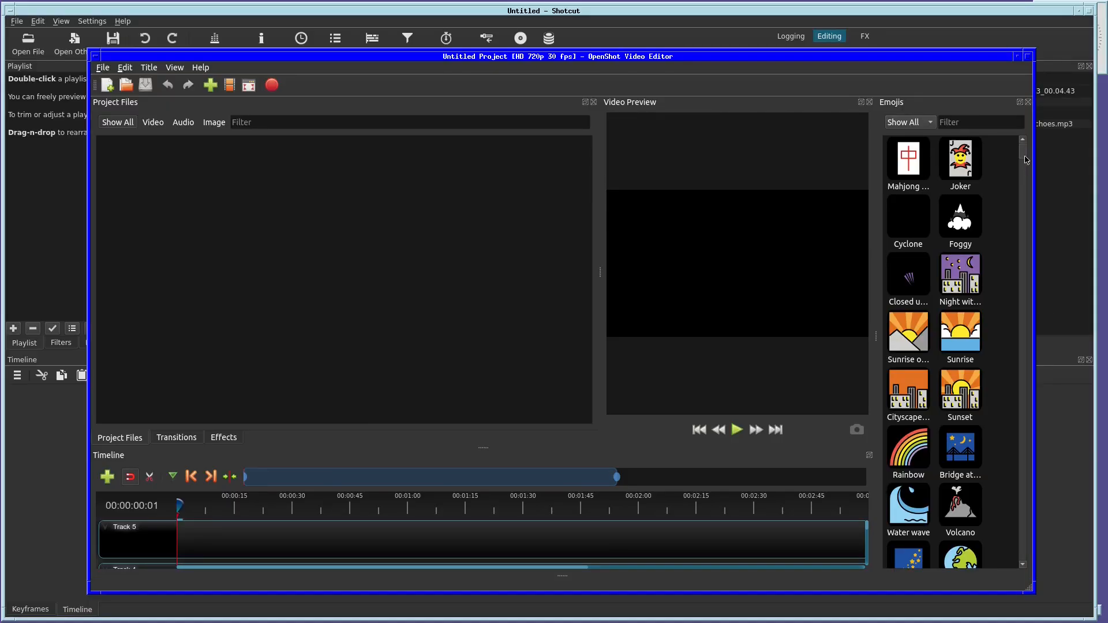
pyautogui.scroll(-3)
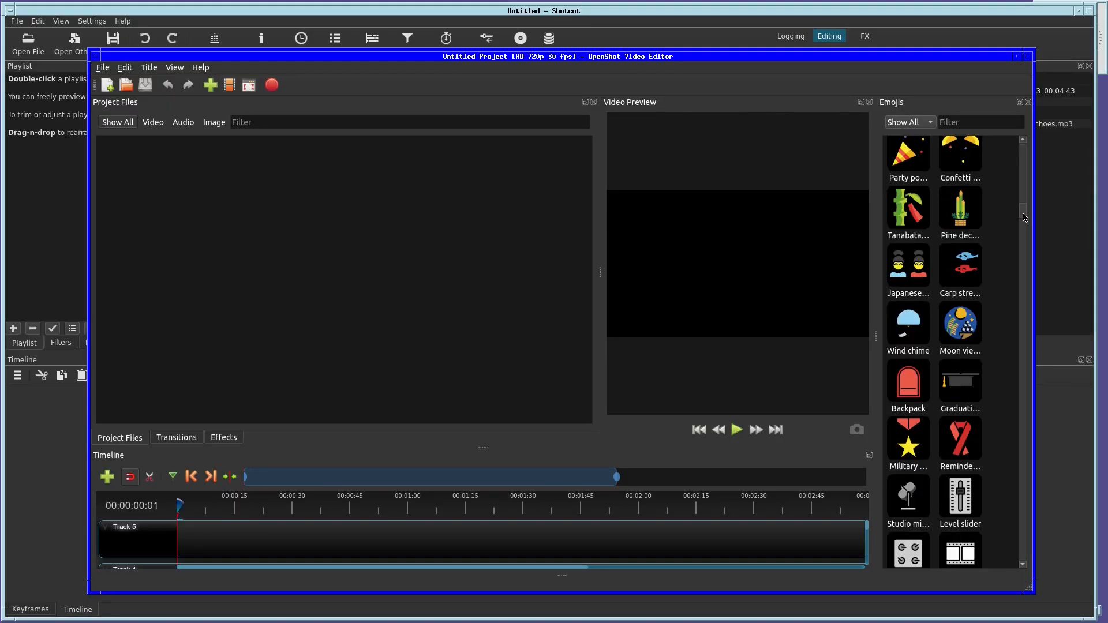
pyautogui.scroll(-3)
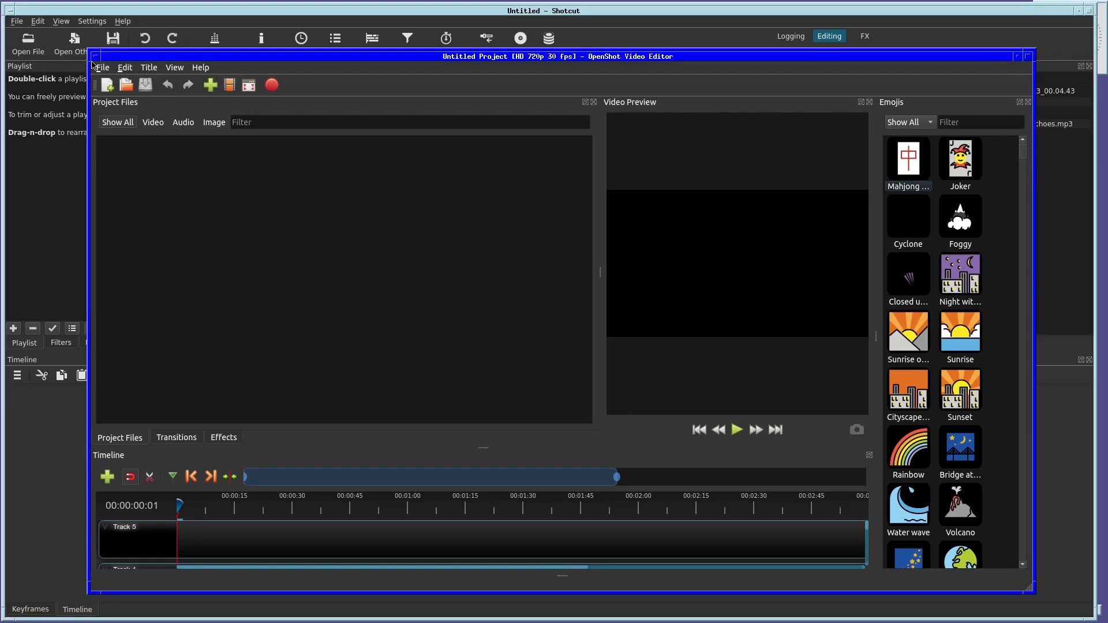
pyautogui.click(125, 67)
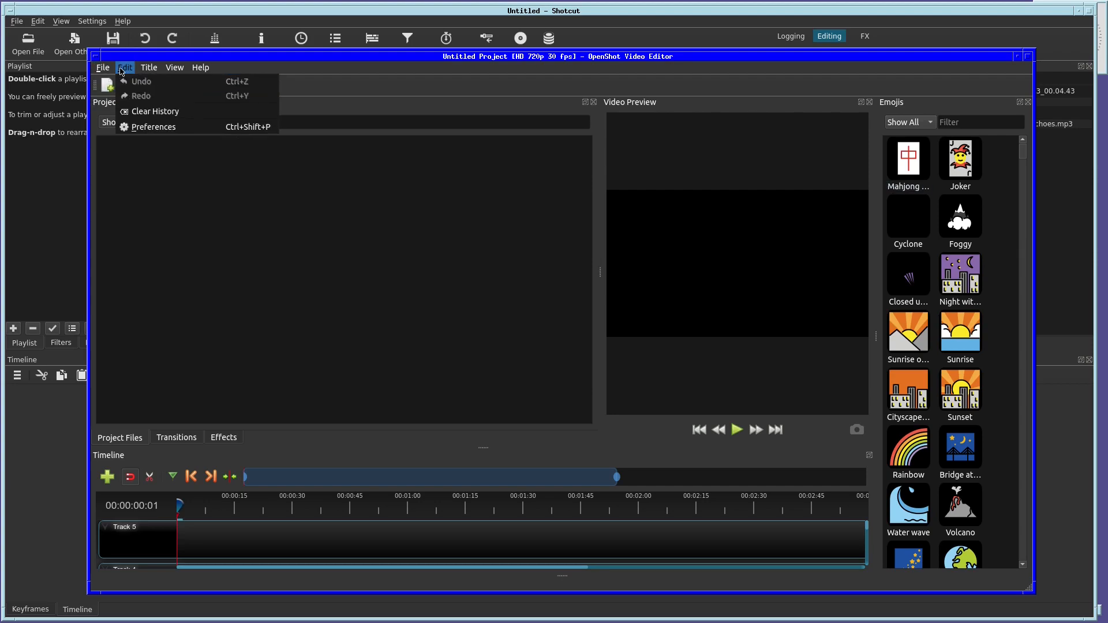
pyautogui.click(201, 67)
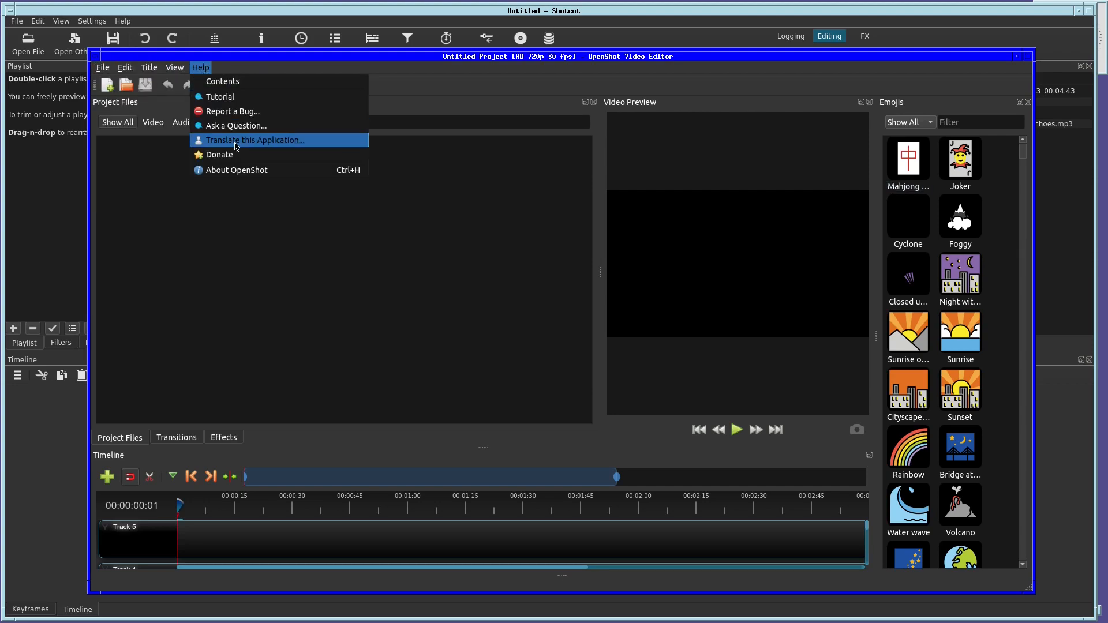
pyautogui.click(237, 169)
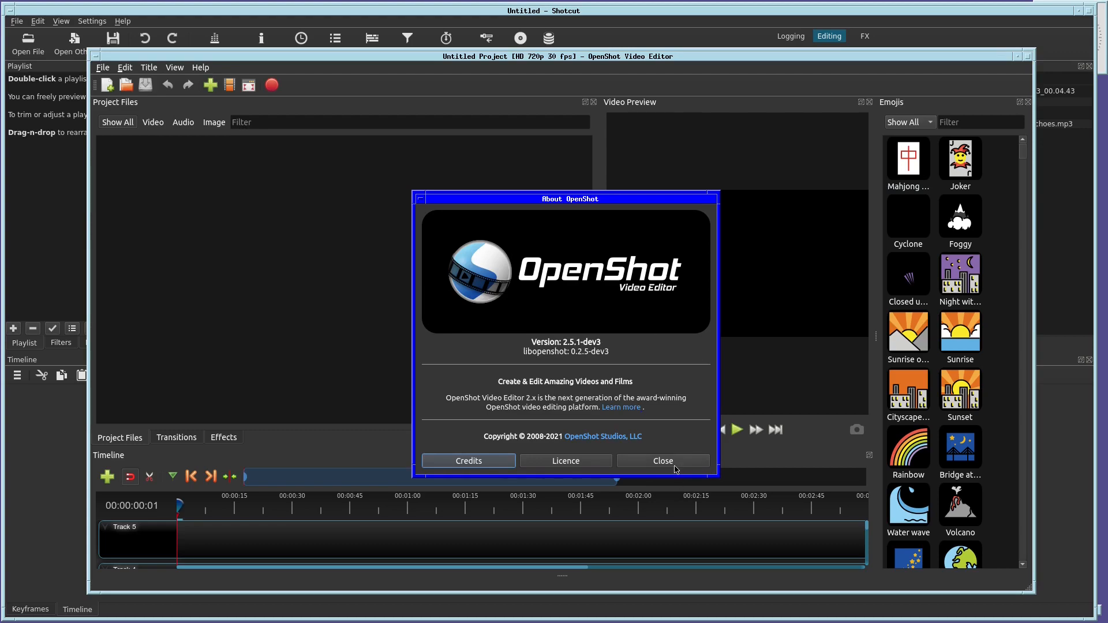
pyautogui.click(662, 461)
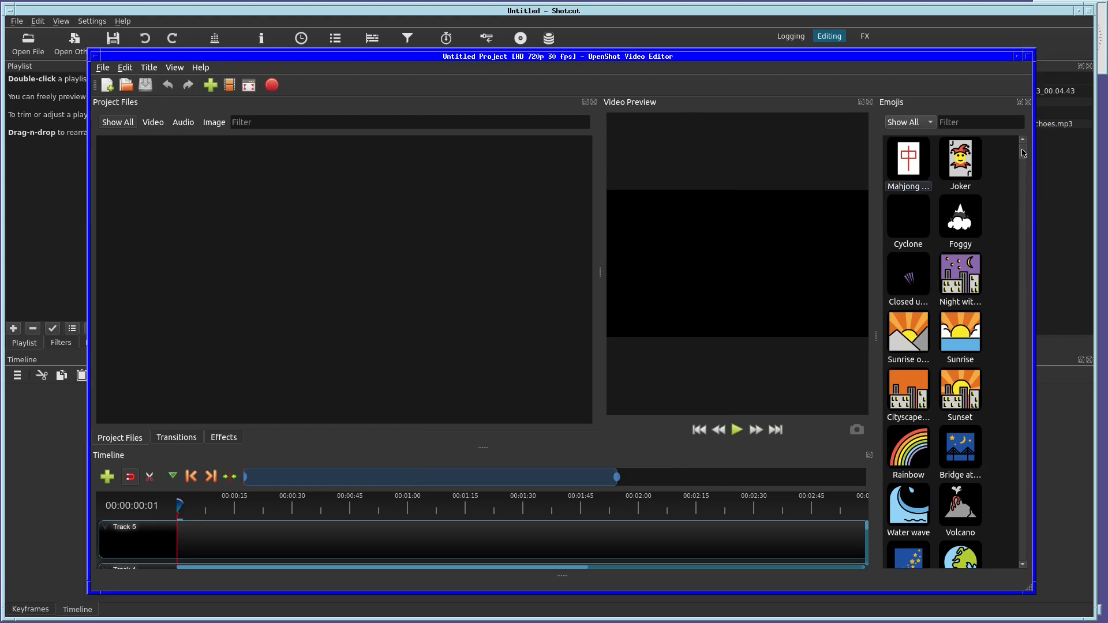
pyautogui.scroll(-3)
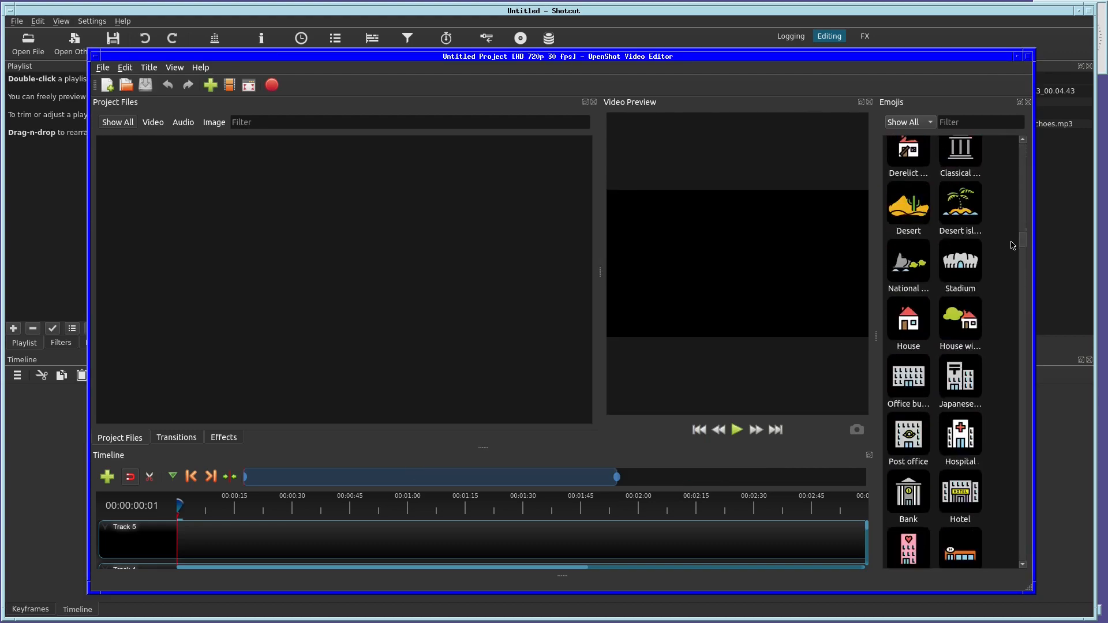
pyautogui.scroll(-3)
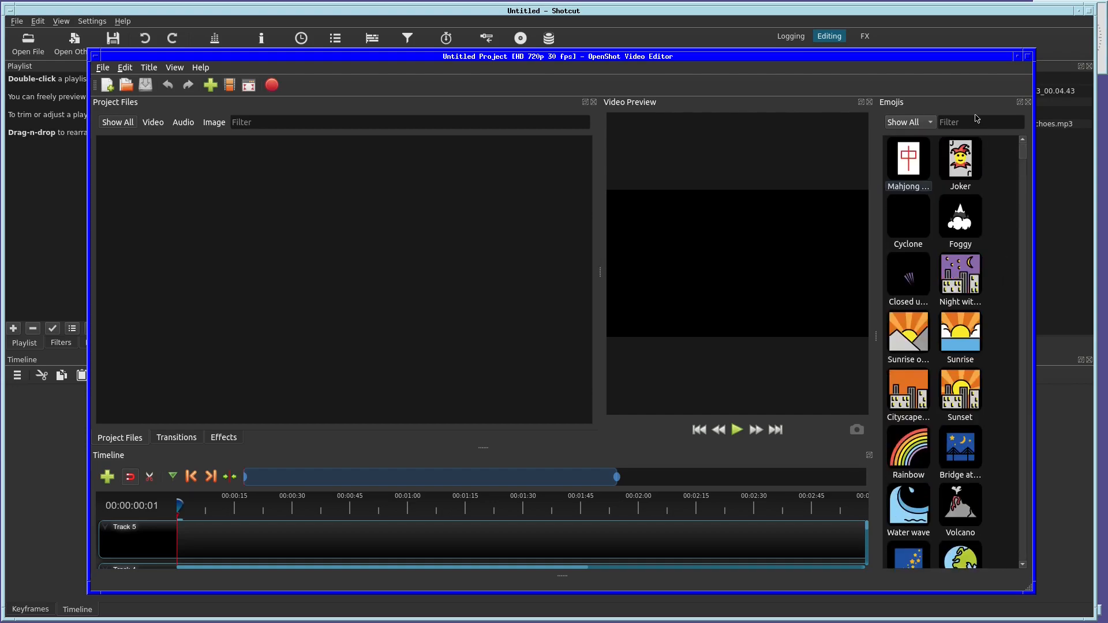
pyautogui.click(908, 122)
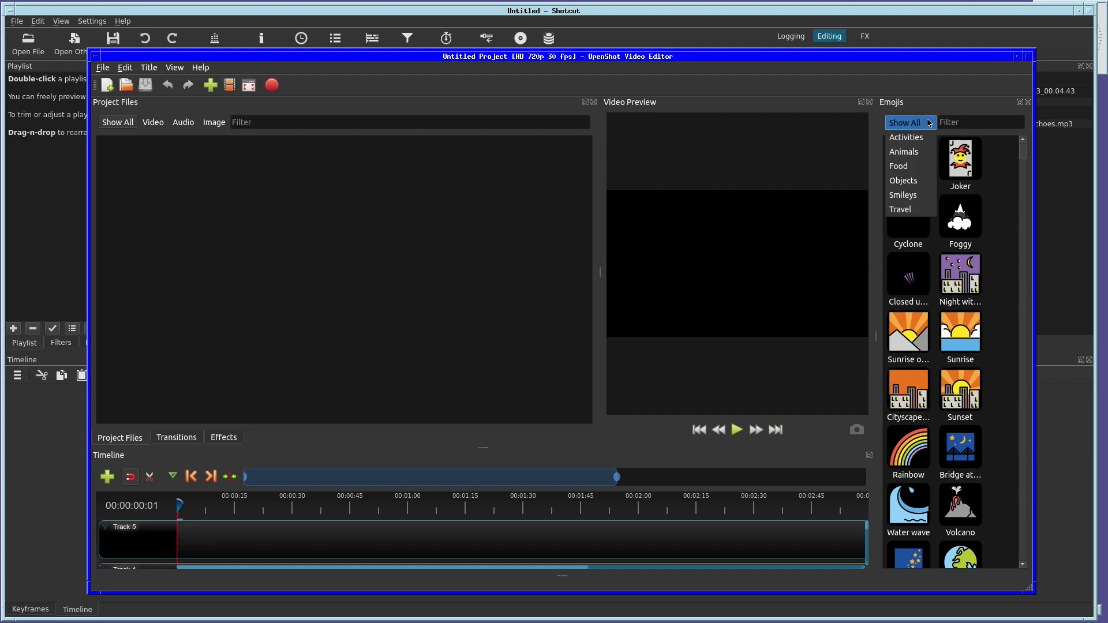
pyautogui.click(907, 123)
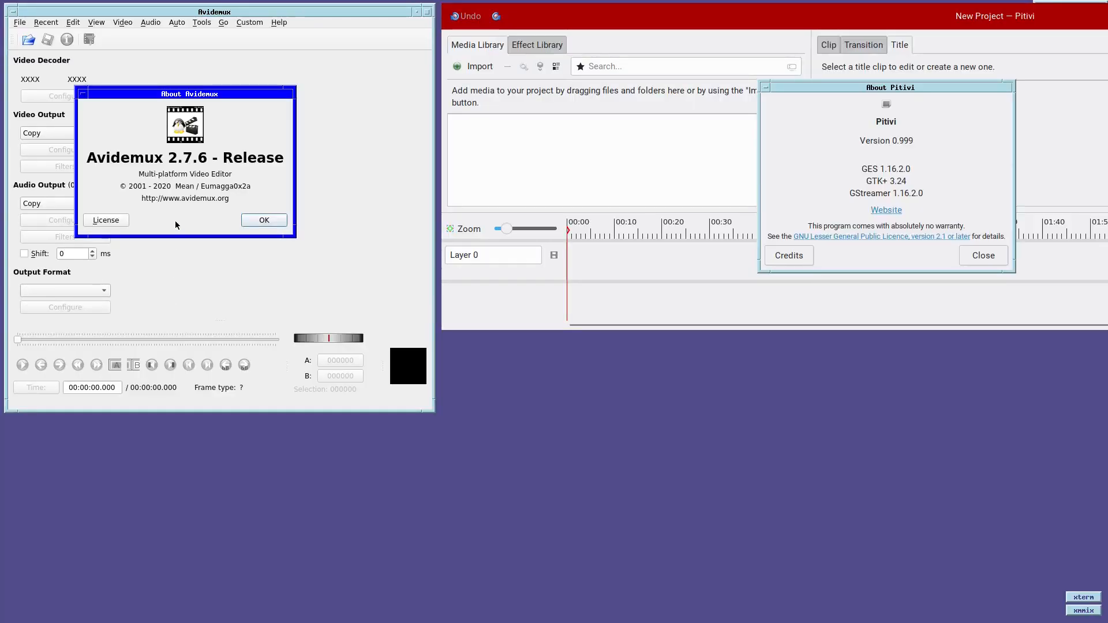
# - Drag the Avidemux 2.7.6 About window slightly right, beside Pitivi's About box
pyautogui.moveTo(185, 92); pyautogui.dragTo(220, 88)
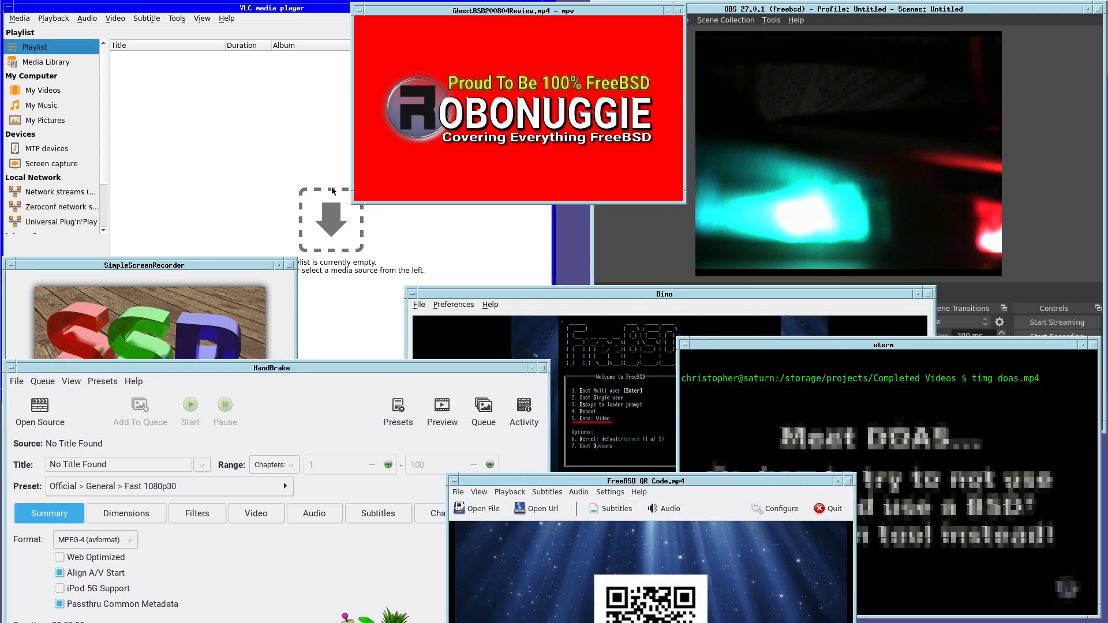
# - Click in the workspace tiling VLC, mpv, OBS, HandBrake, Bino and SimpleScreenRecorder
pyautogui.click(519, 106)
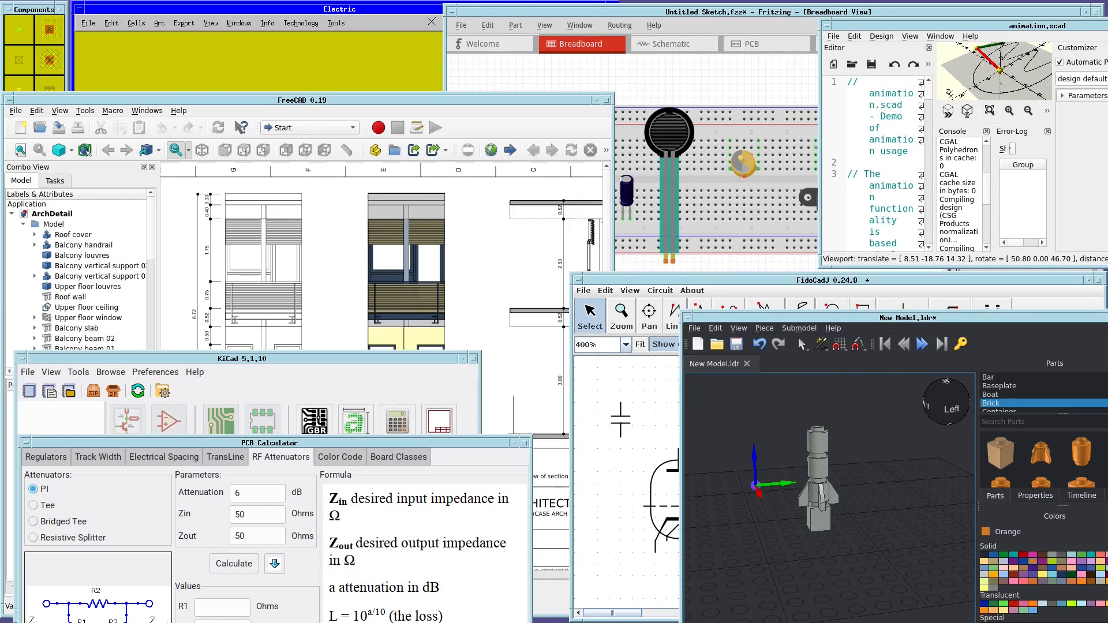
# - Raise windows among the CAD tools and bring KiCad's PCB Calculator back to the front
pyautogui.click(274, 442)
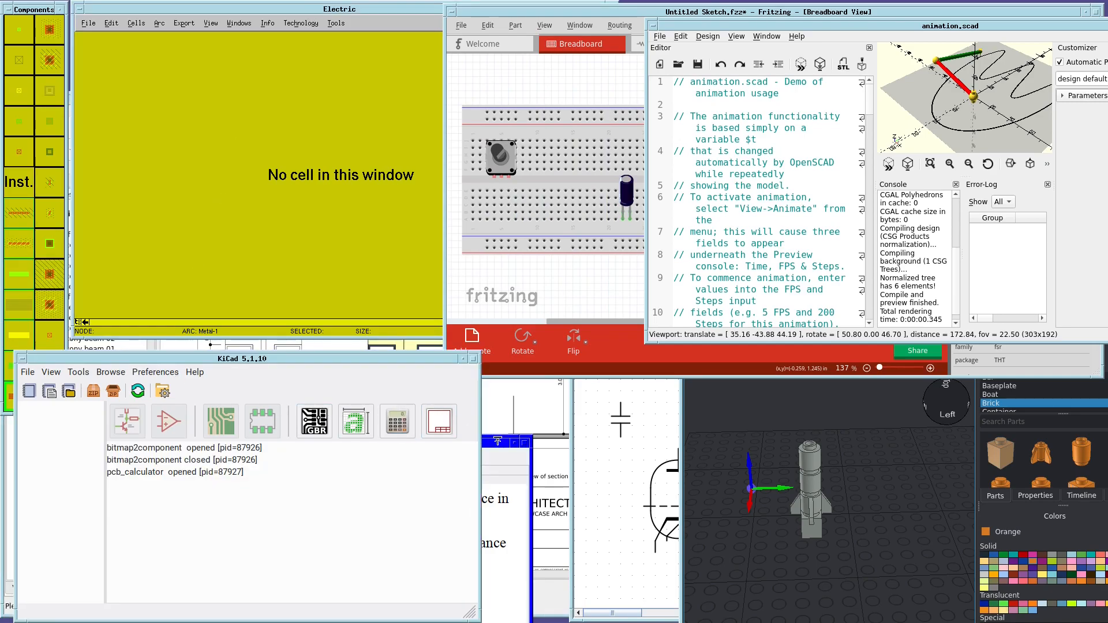
pyautogui.click(397, 419)
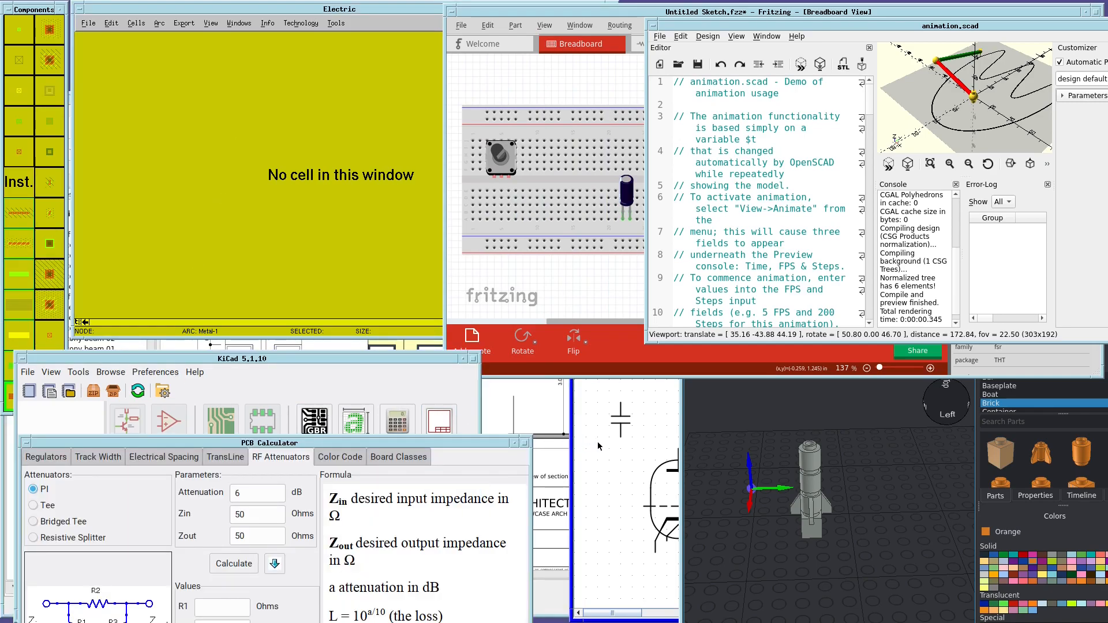